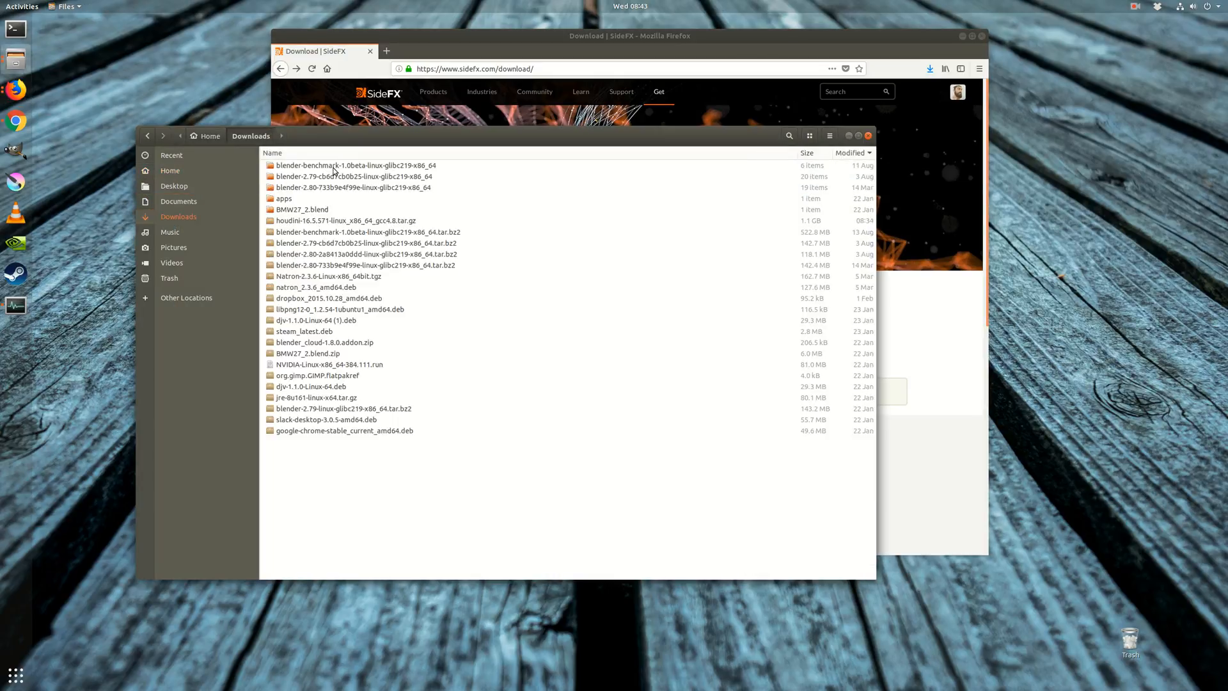
# Extract the houdini-16.5.571 tar.gz into Downloads and open the houdini-16.5.571-linux_x86_64_gcc4.8 folder.
pyautogui.rightClick(344, 221)
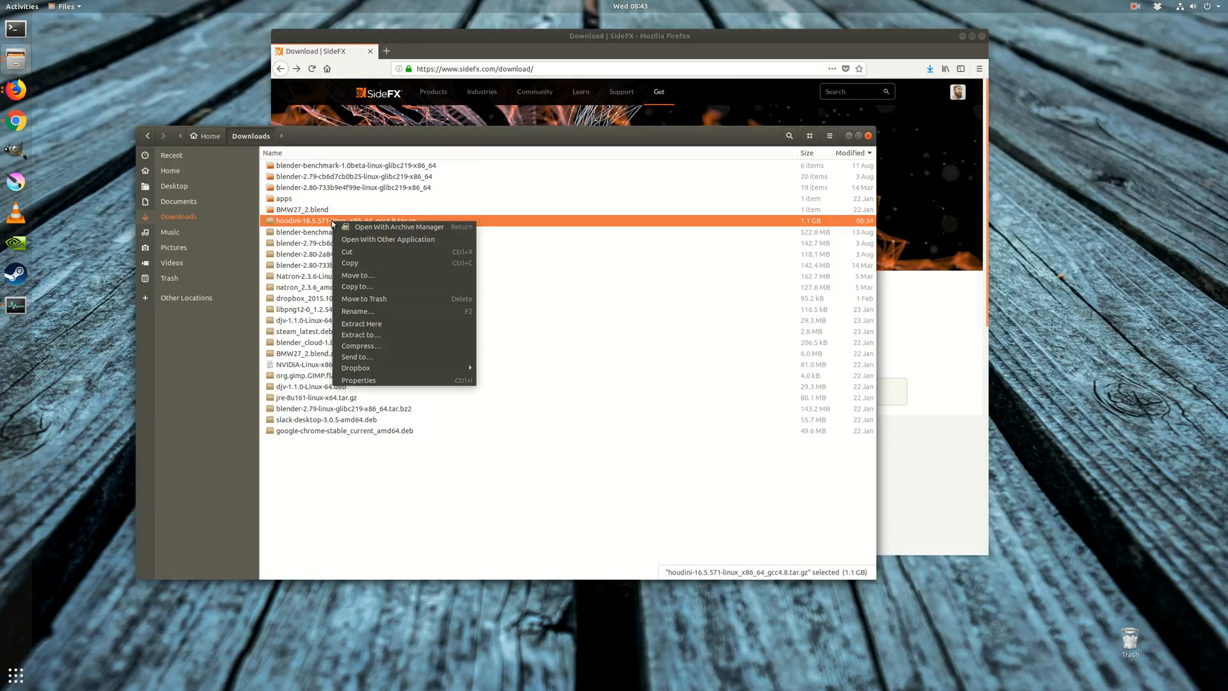
pyautogui.moveTo(380, 334)
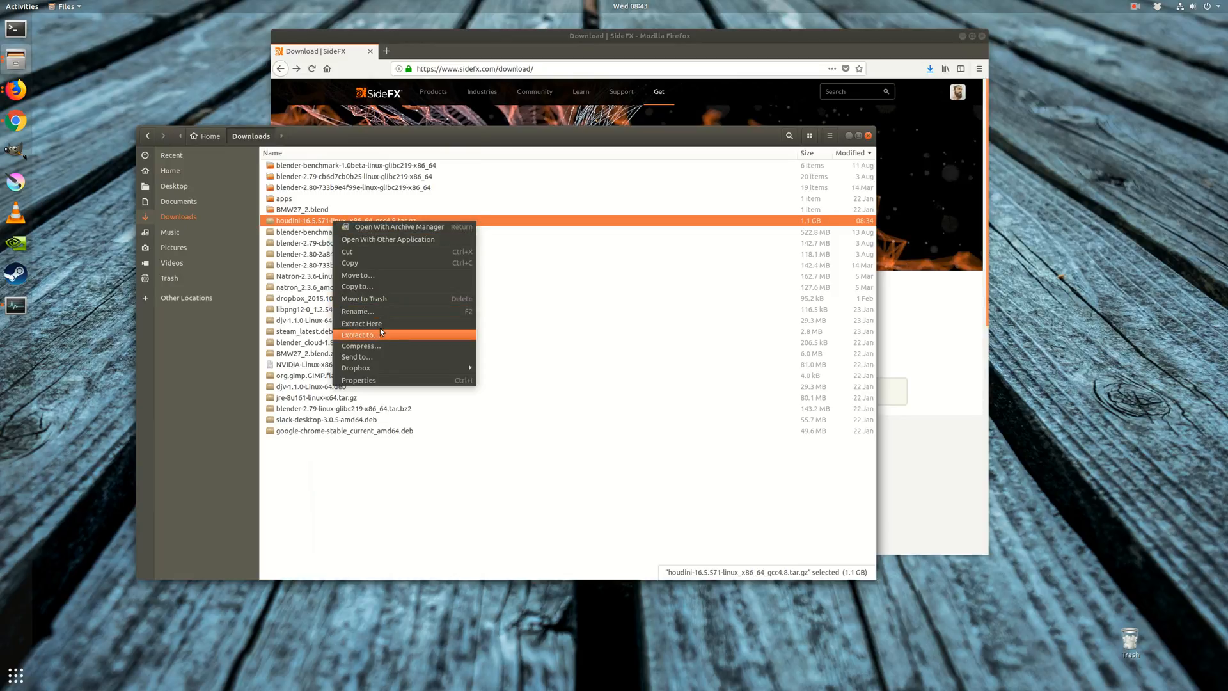
pyautogui.click(359, 324)
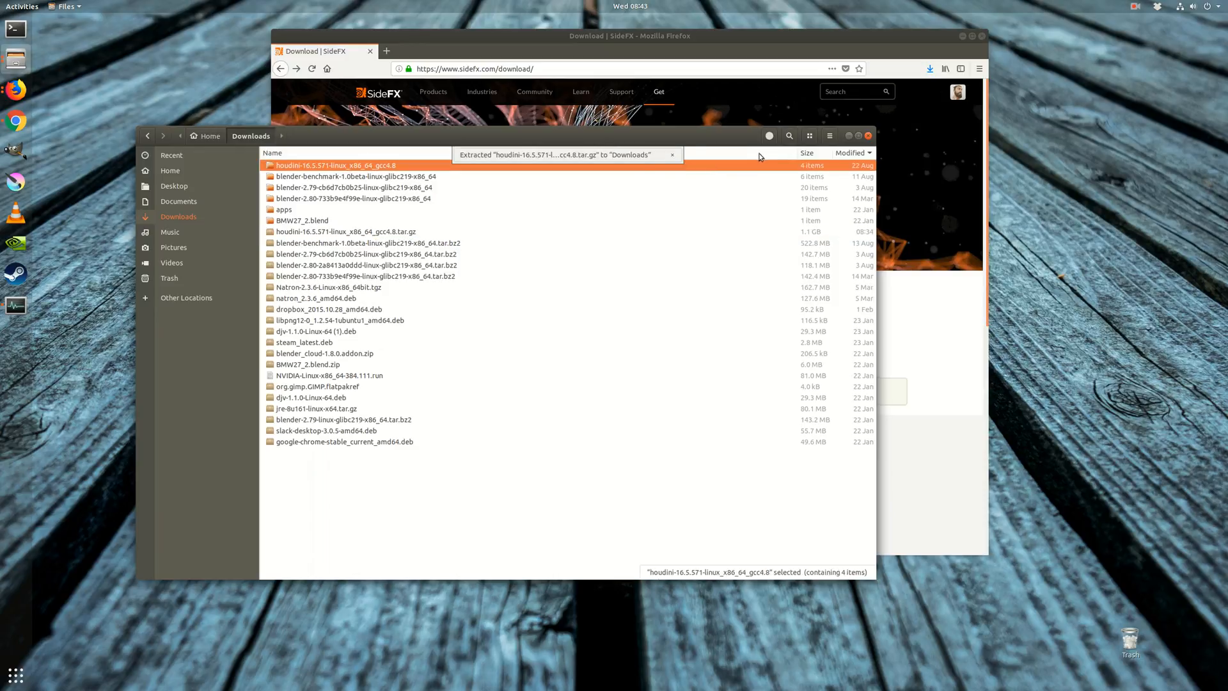
pyautogui.doubleClick(335, 165)
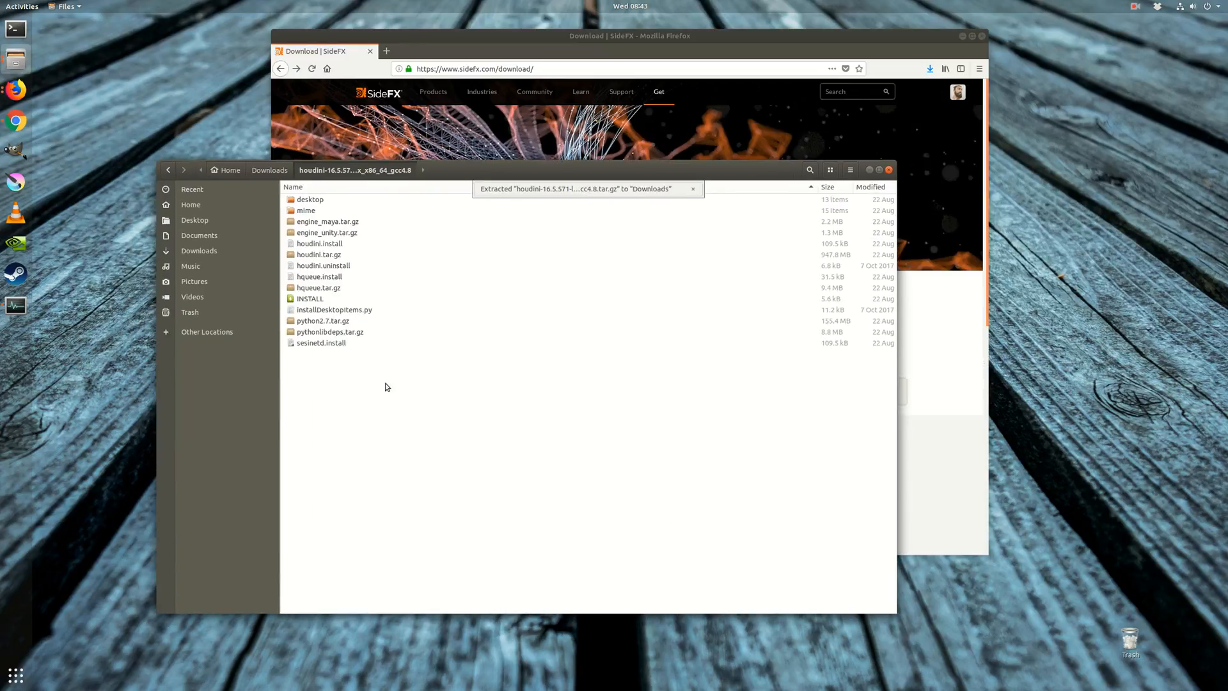
pyautogui.moveTo(416, 439)
pyautogui.write('sudo ./h')
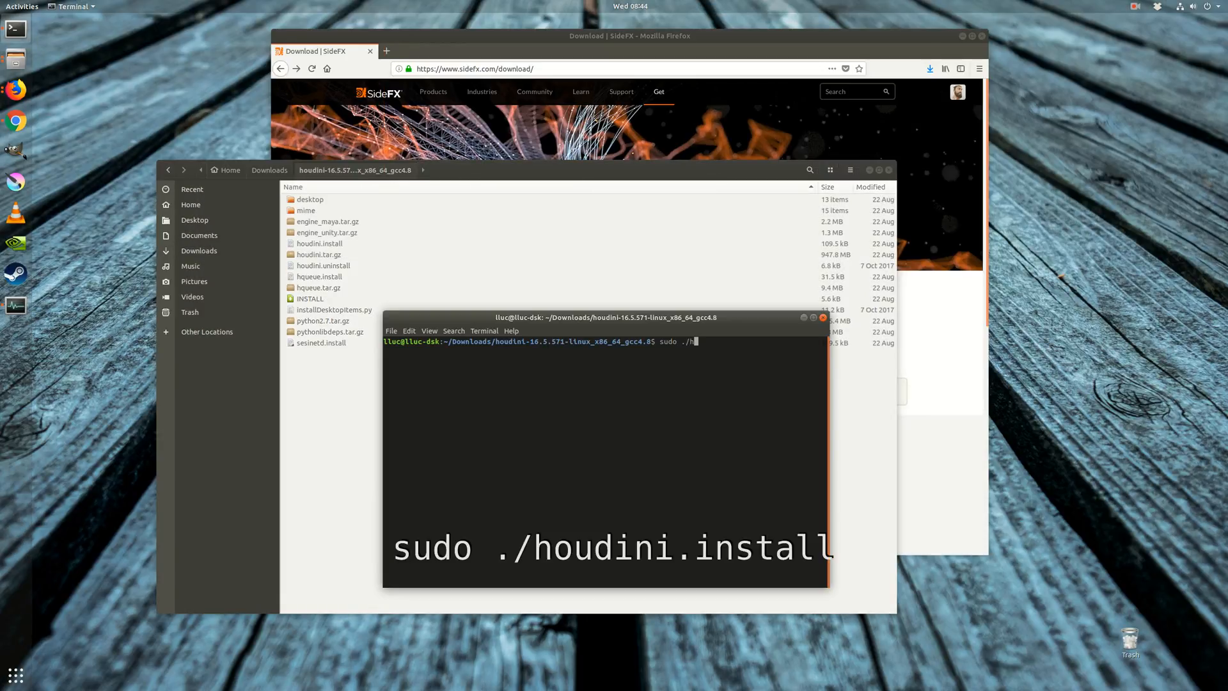
# Run sudo ./houdini.install, page to the end of the license, and answer yes.
pyautogui.write('oudini.in')
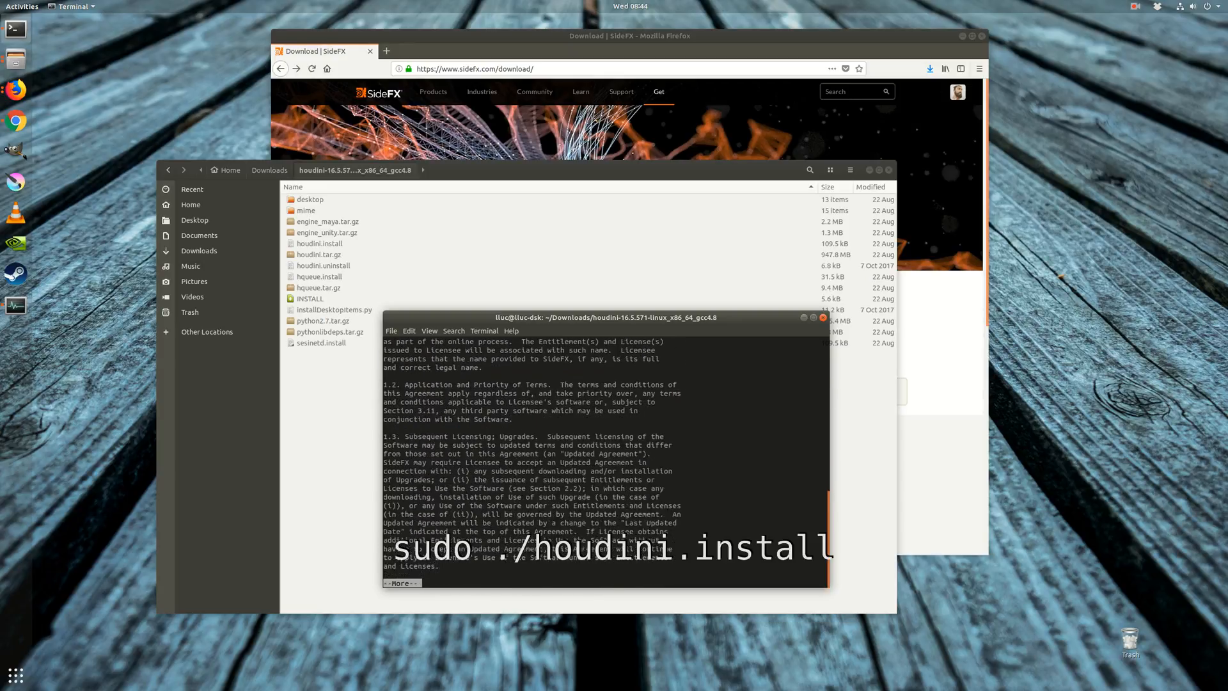
pyautogui.press('space')
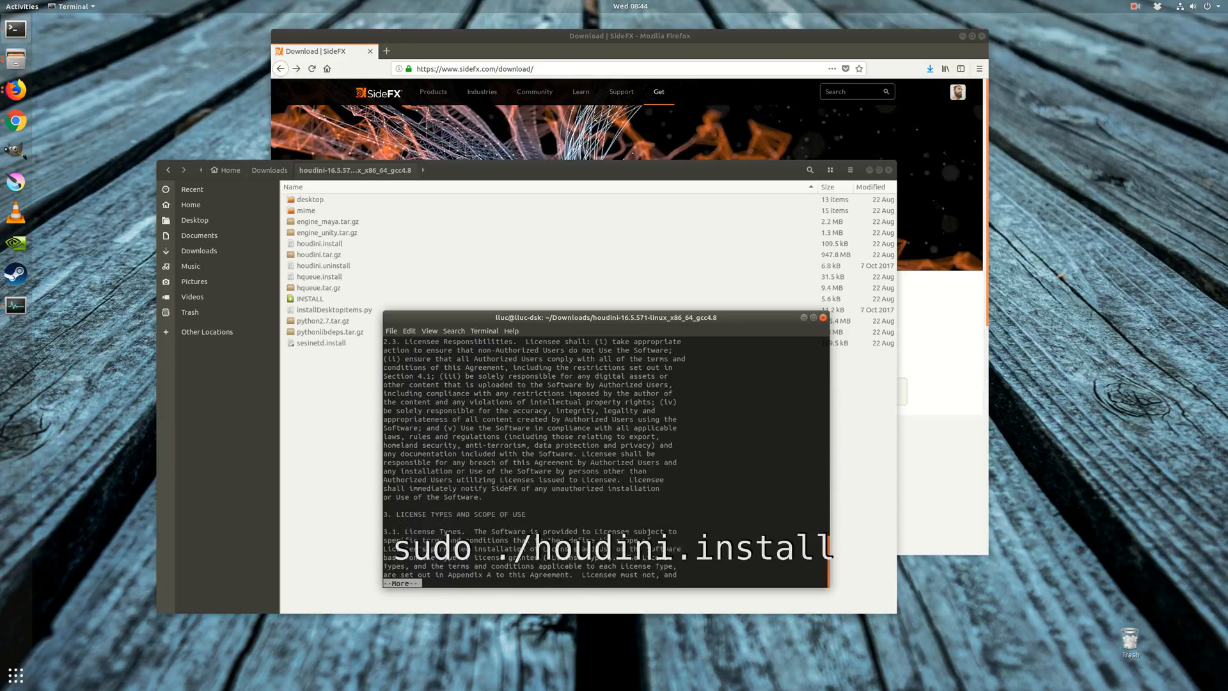
pyautogui.press('space')
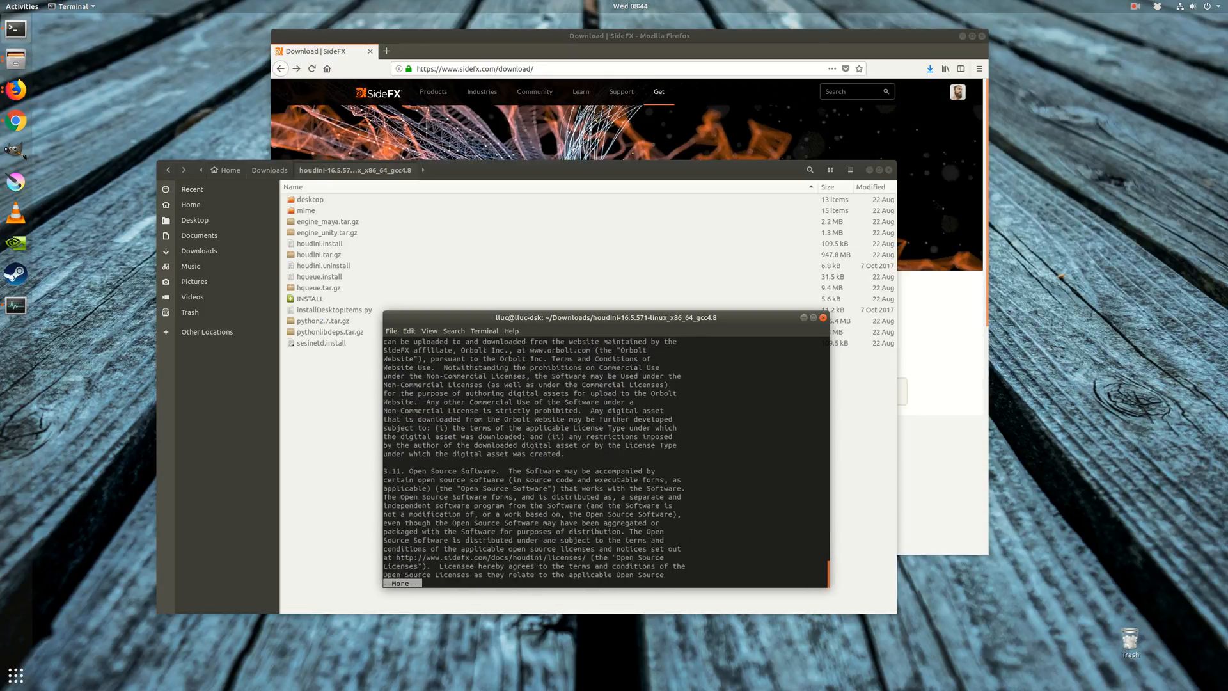
pyautogui.press('space')
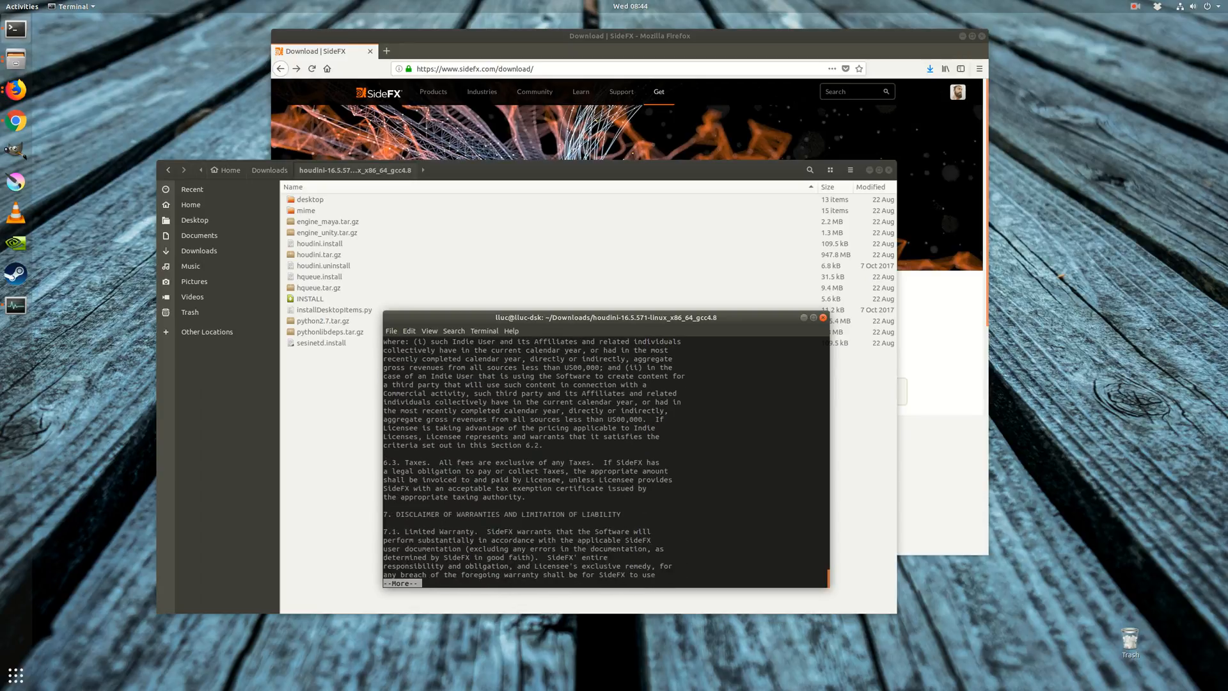
pyautogui.press('space')
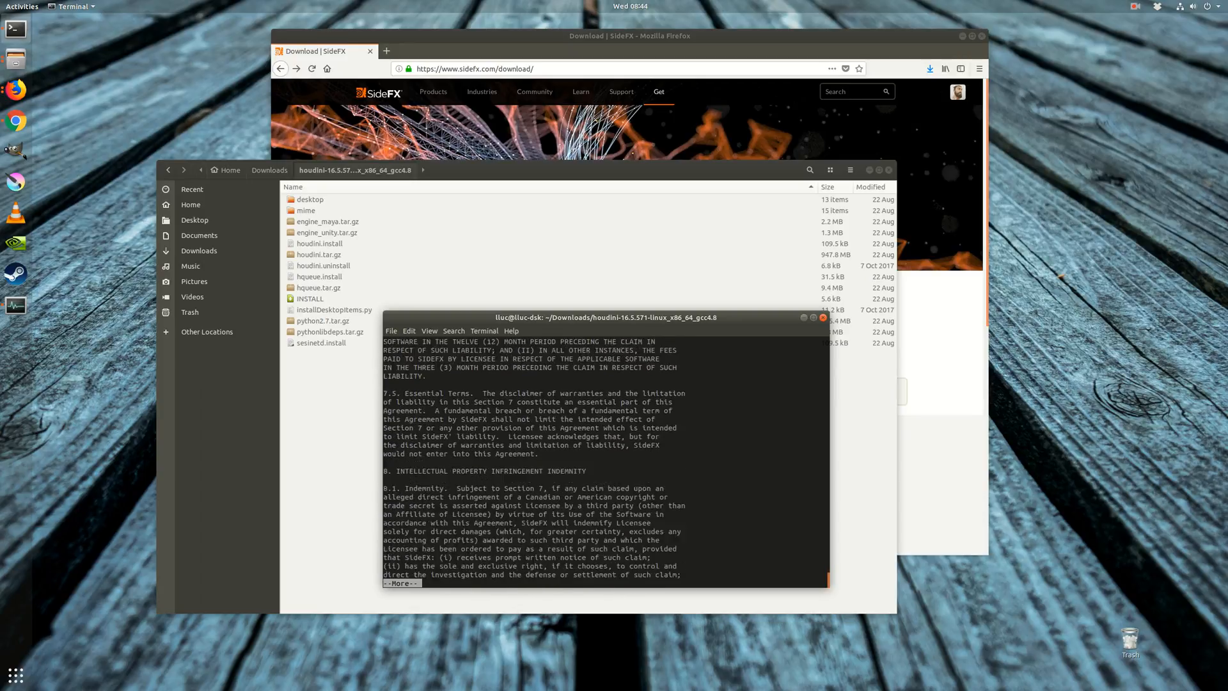
pyautogui.press('space')
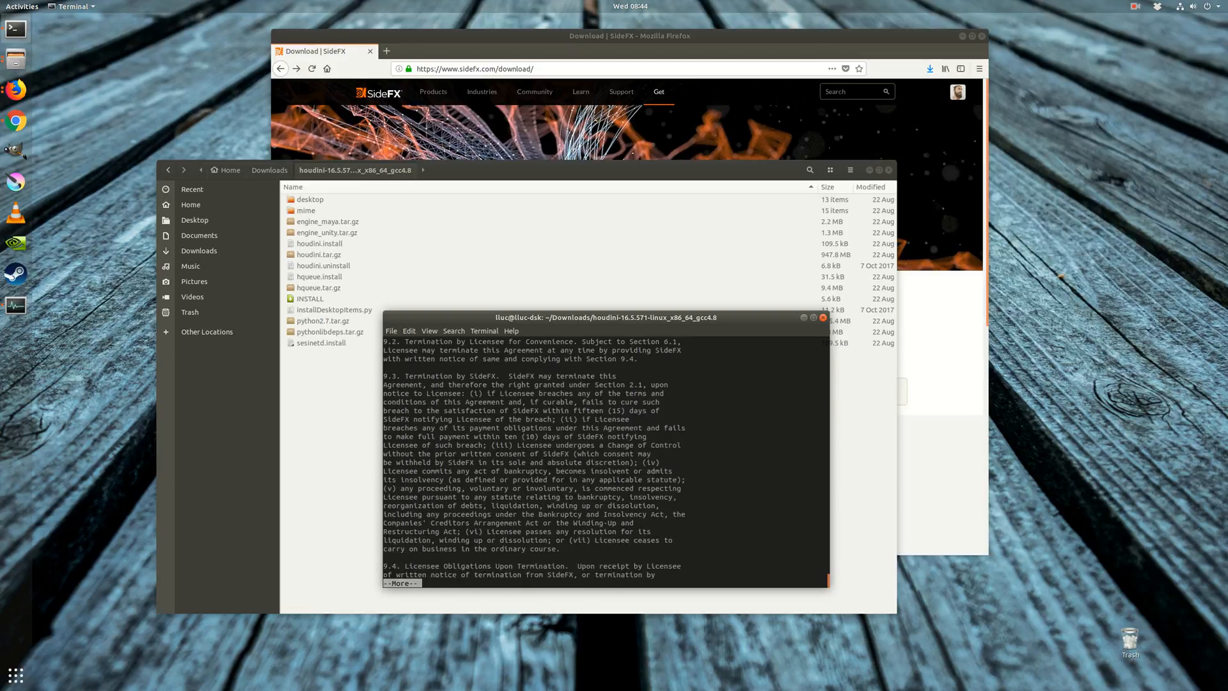
pyautogui.press('space')
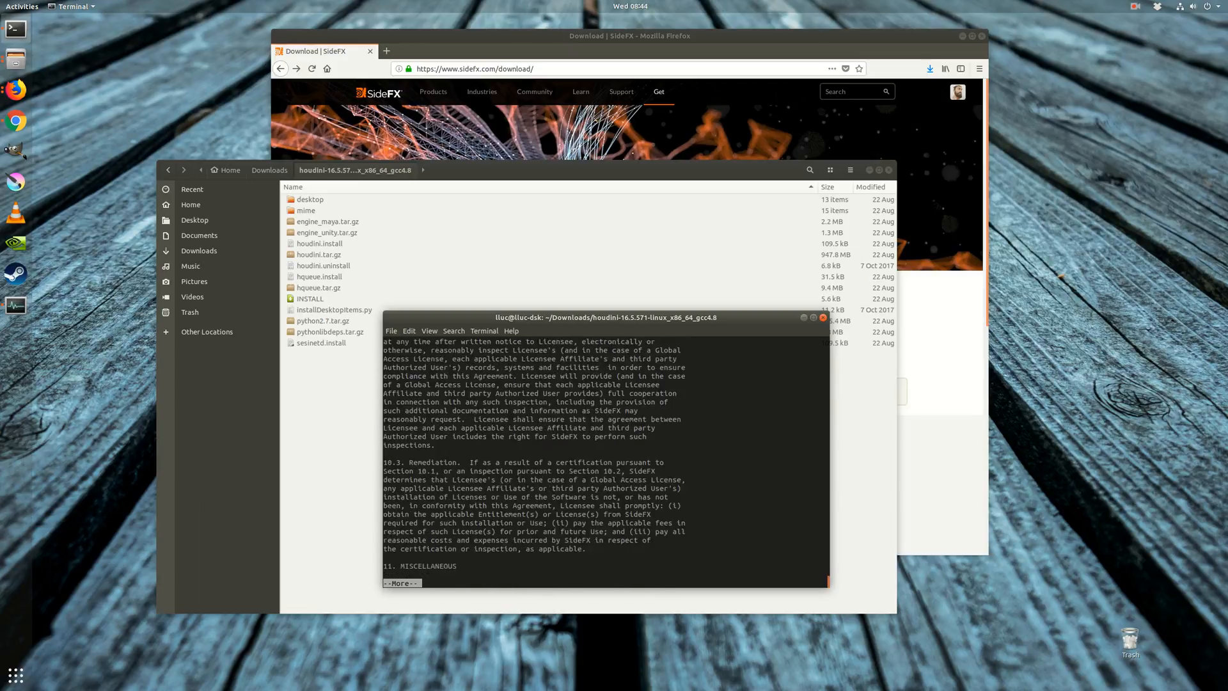
pyautogui.press('space')
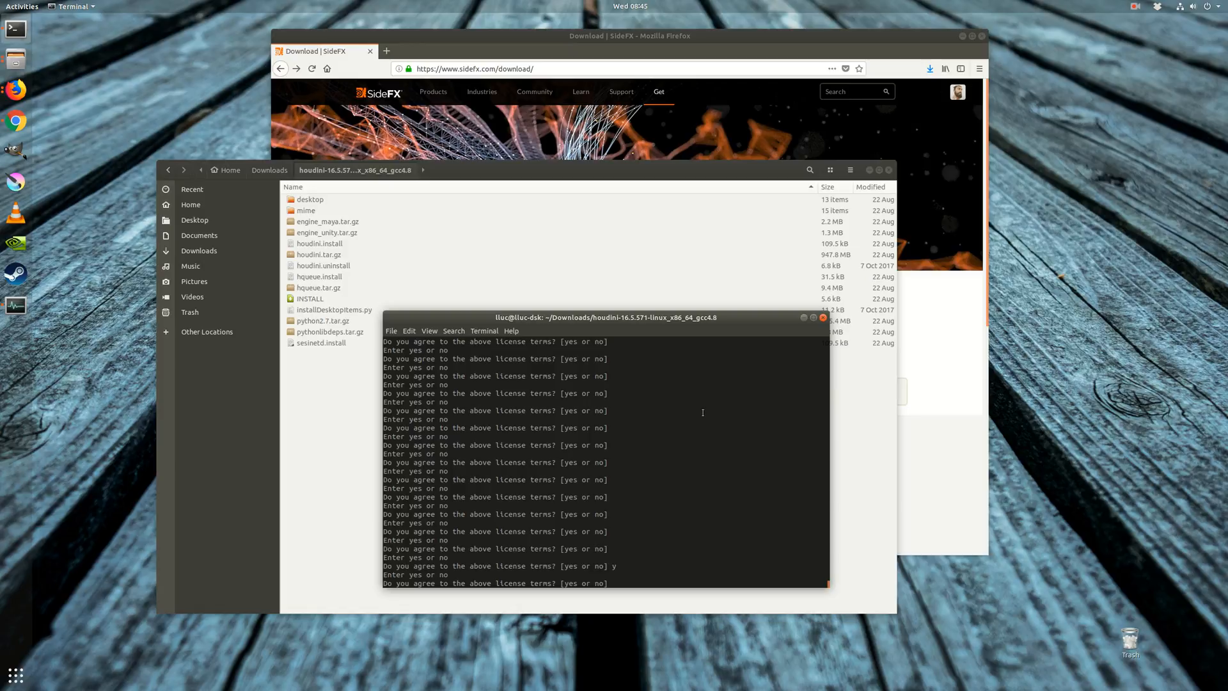
pyautogui.write('yes')
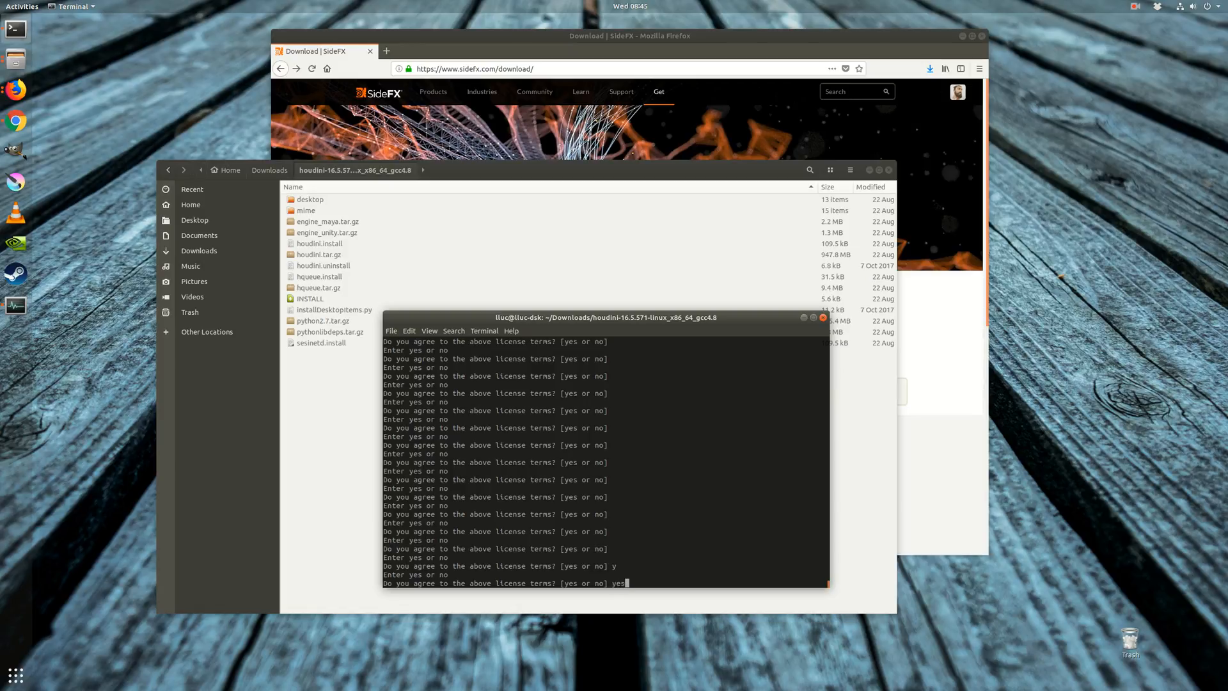
pyautogui.press('Return')
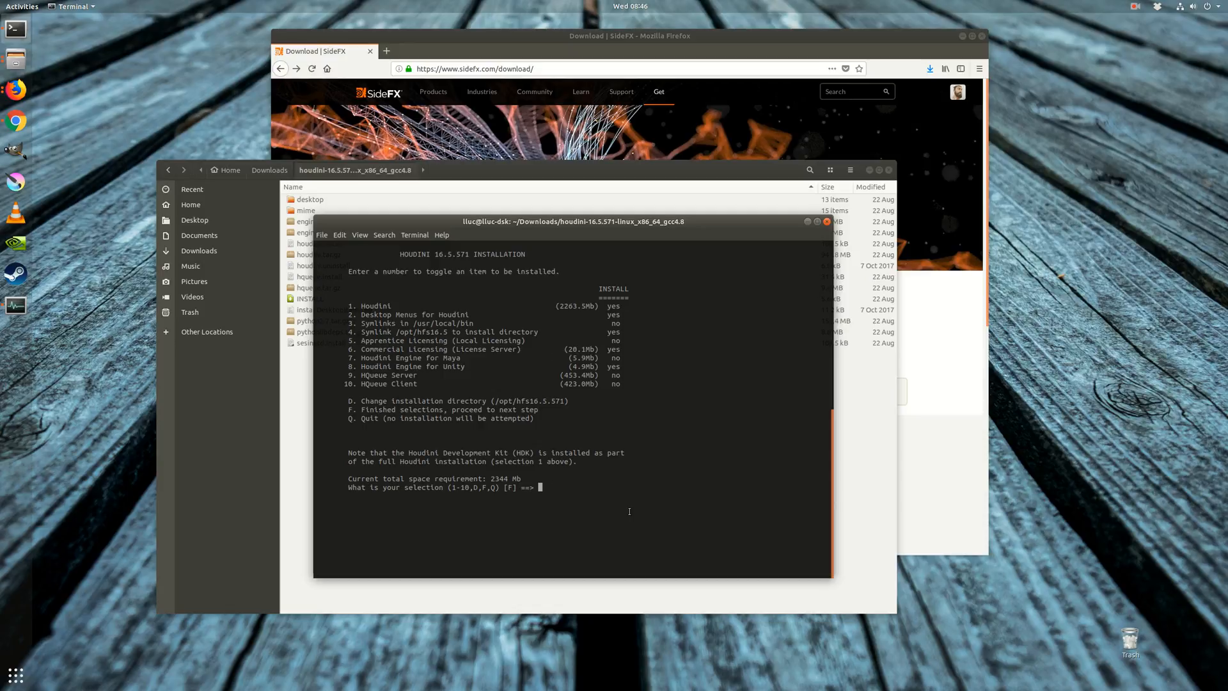
# Finish component selection with f and install Houdini into /opt/hfs16.5.571.
pyautogui.write('f')
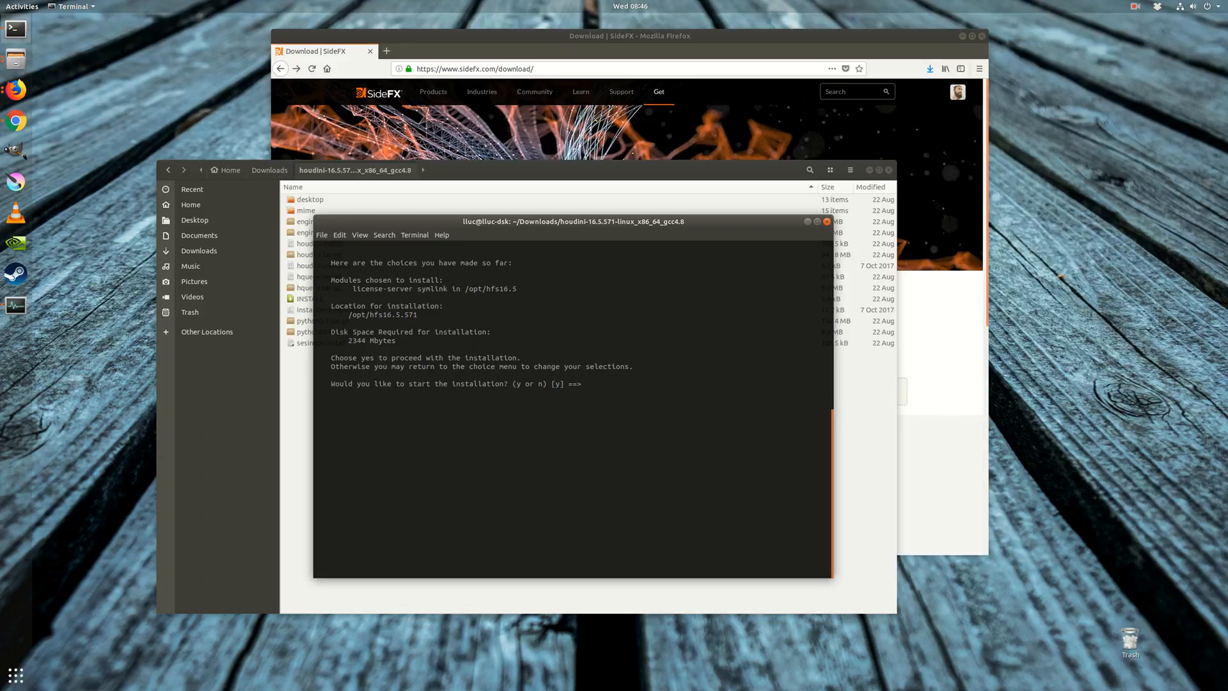
pyautogui.press('Return')
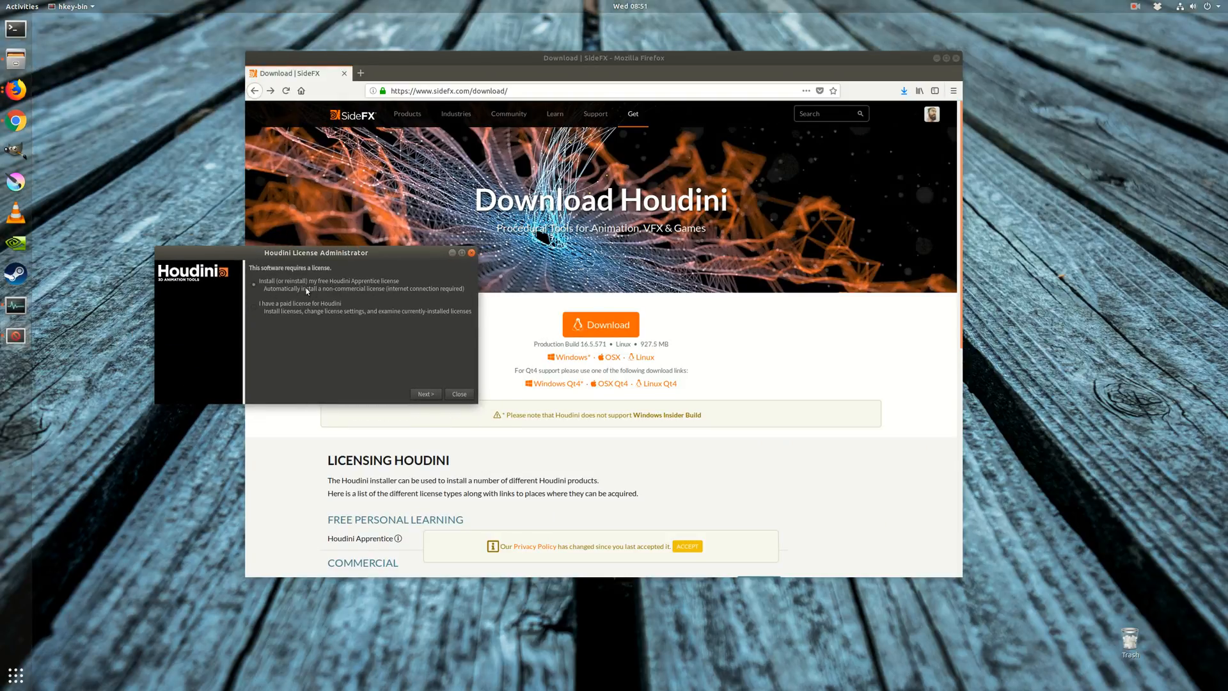
pyautogui.moveTo(434, 295)
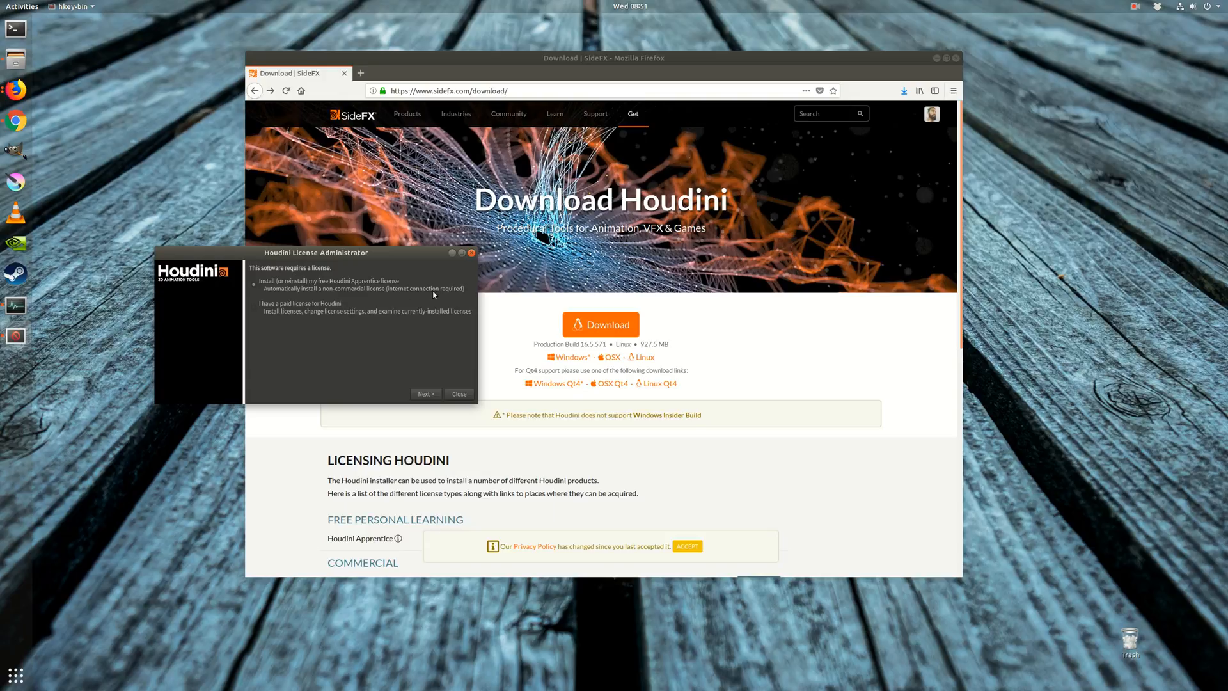
pyautogui.moveTo(370, 315)
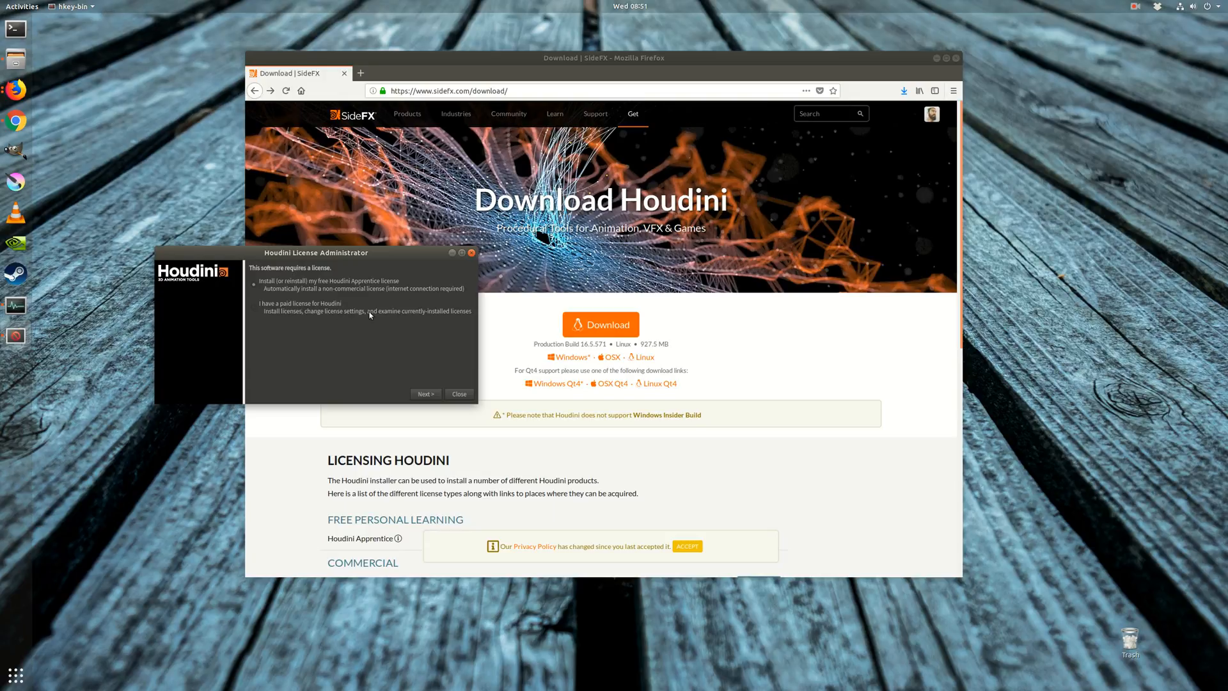
pyautogui.moveTo(437, 400)
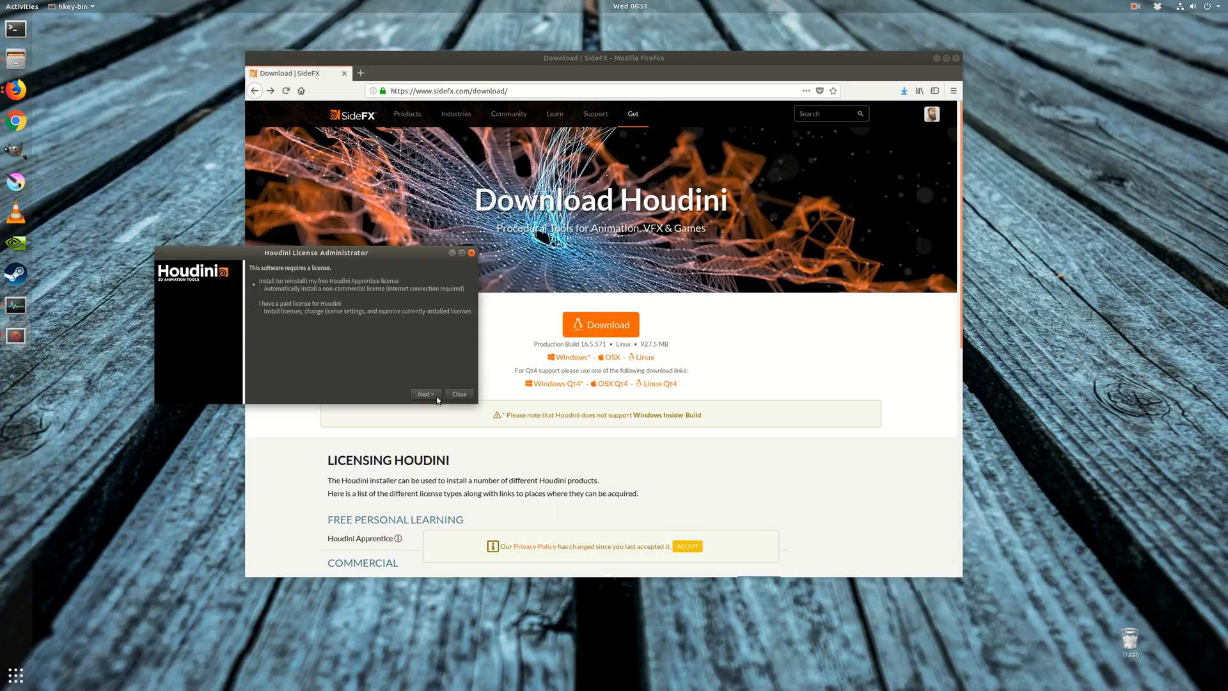
# Install the free Houdini Apprentice license, accept the EULA, and run Houdini.
pyautogui.click(425, 394)
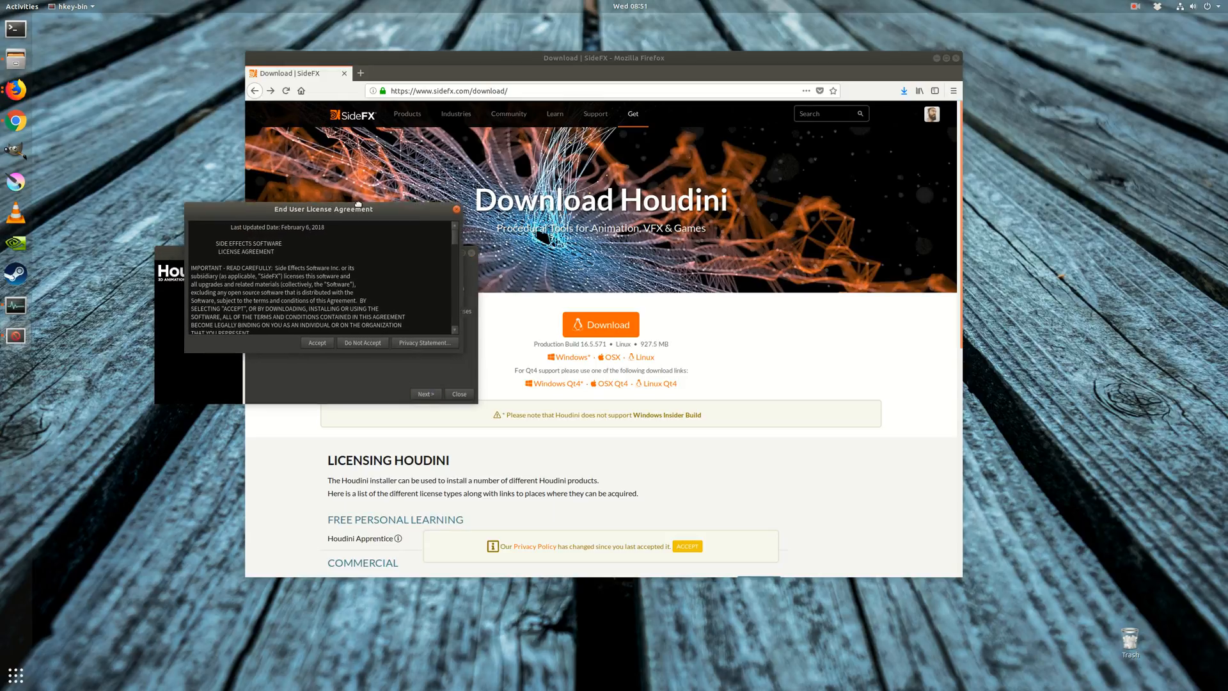
pyautogui.click(459, 394)
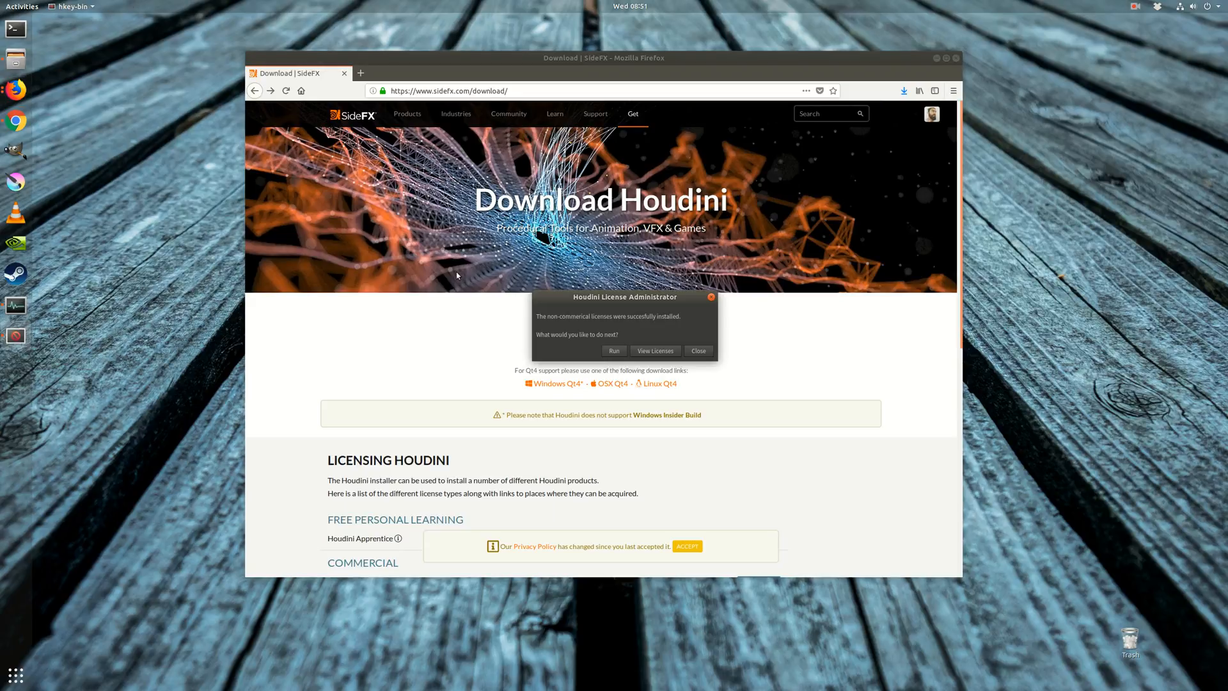
pyautogui.moveTo(662, 321)
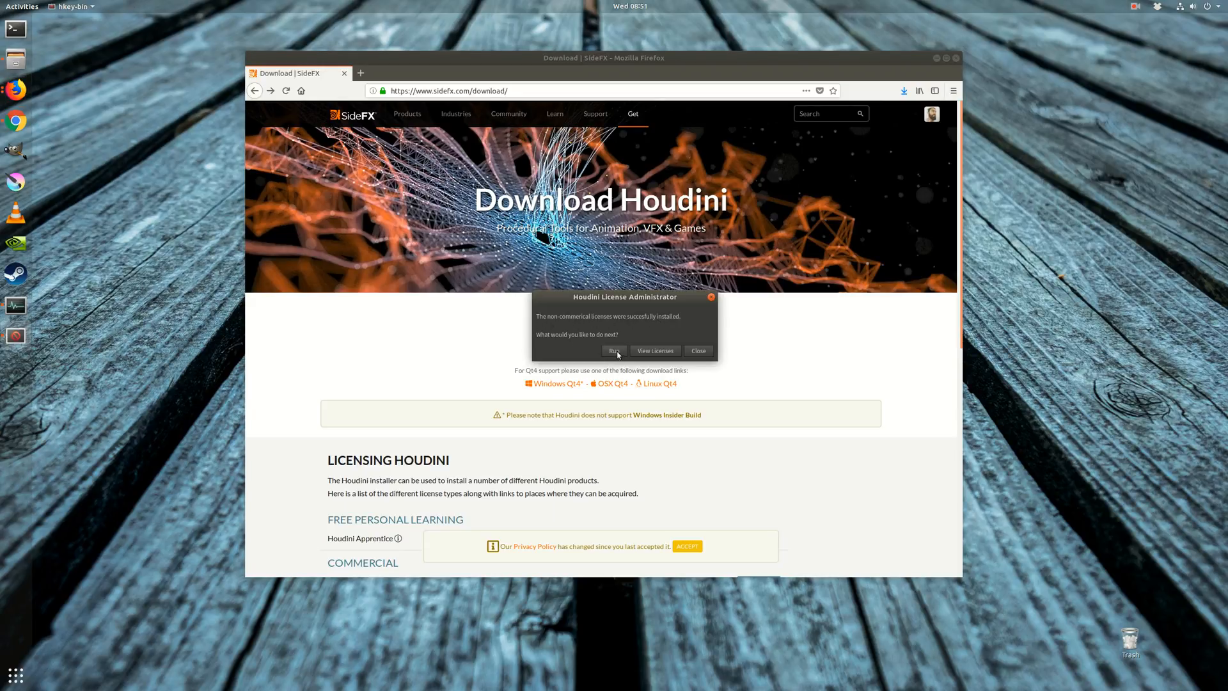
pyautogui.click(613, 350)
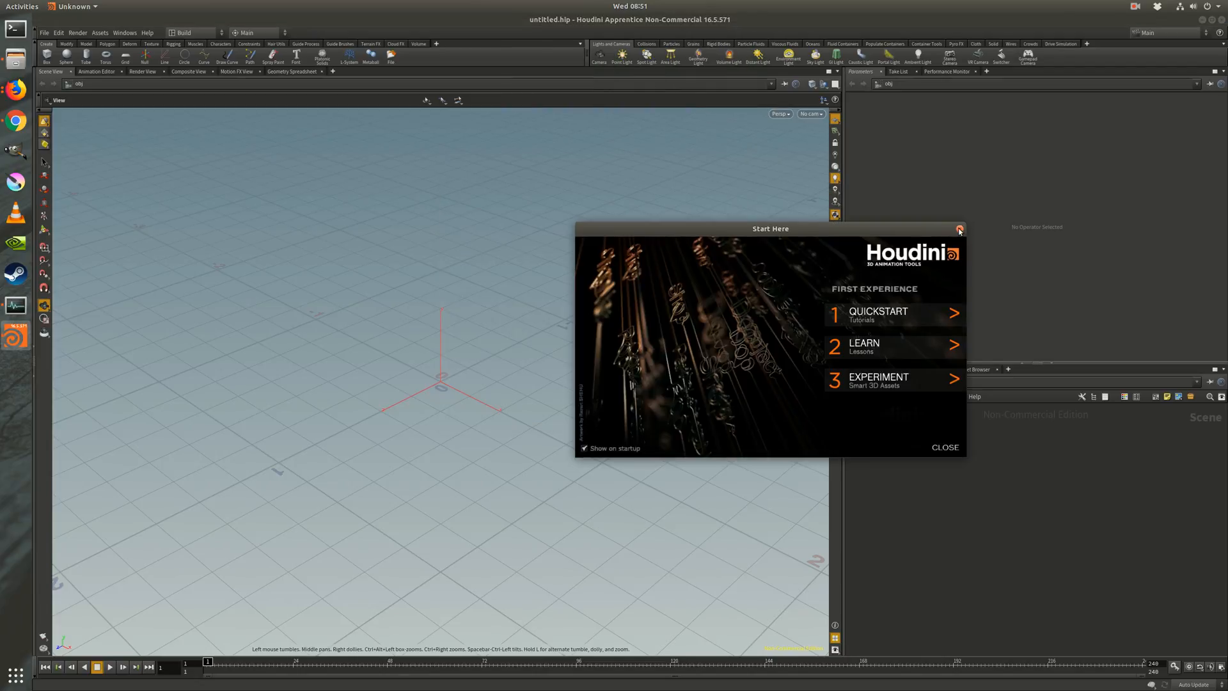
# Close the Start Here window and place a box at the scene origin.
pyautogui.click(959, 228)
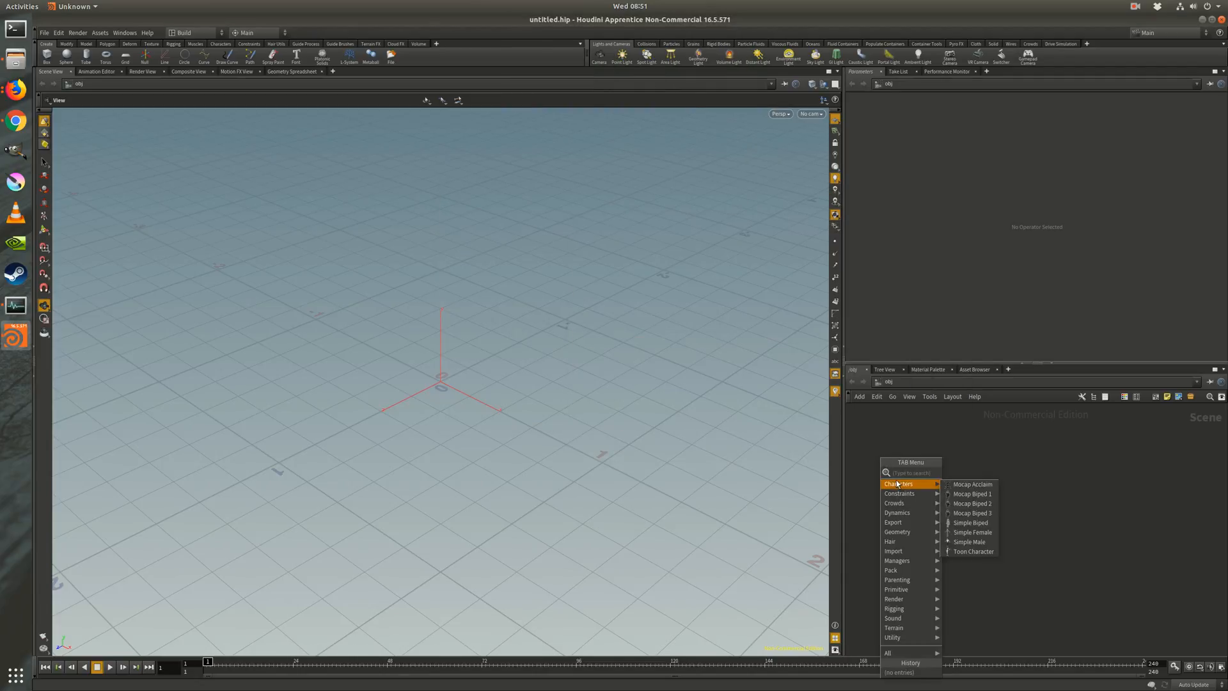
pyautogui.moveTo(897, 560)
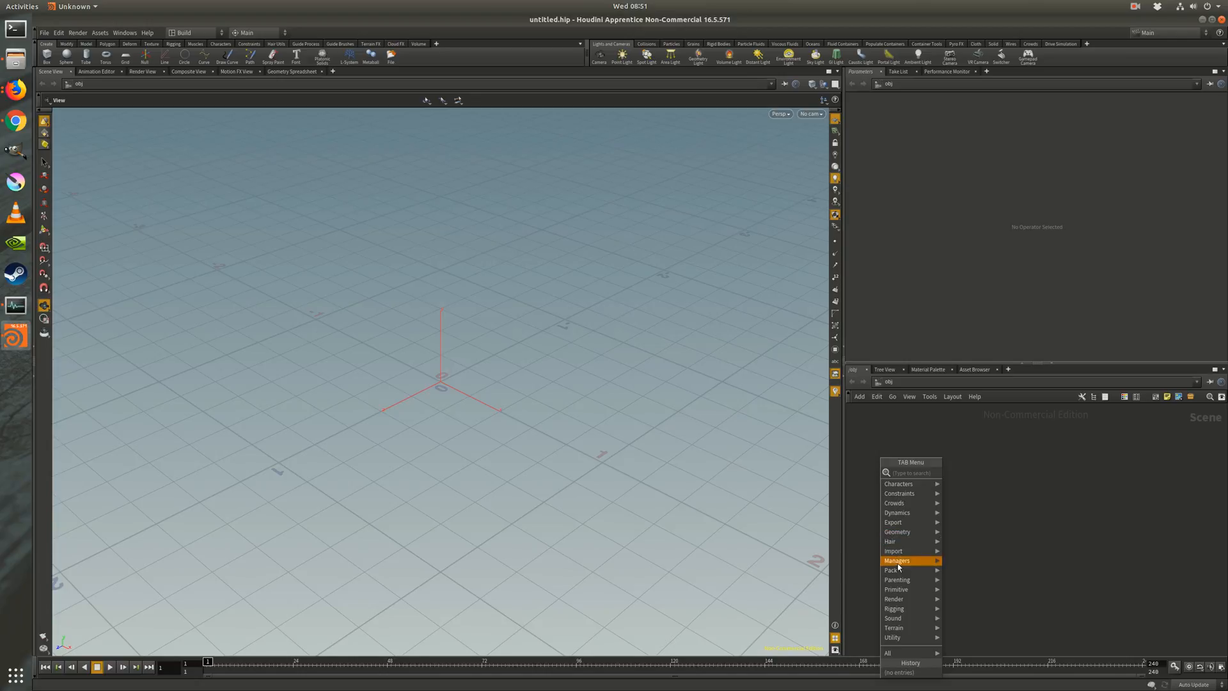
pyautogui.moveTo(243, 159)
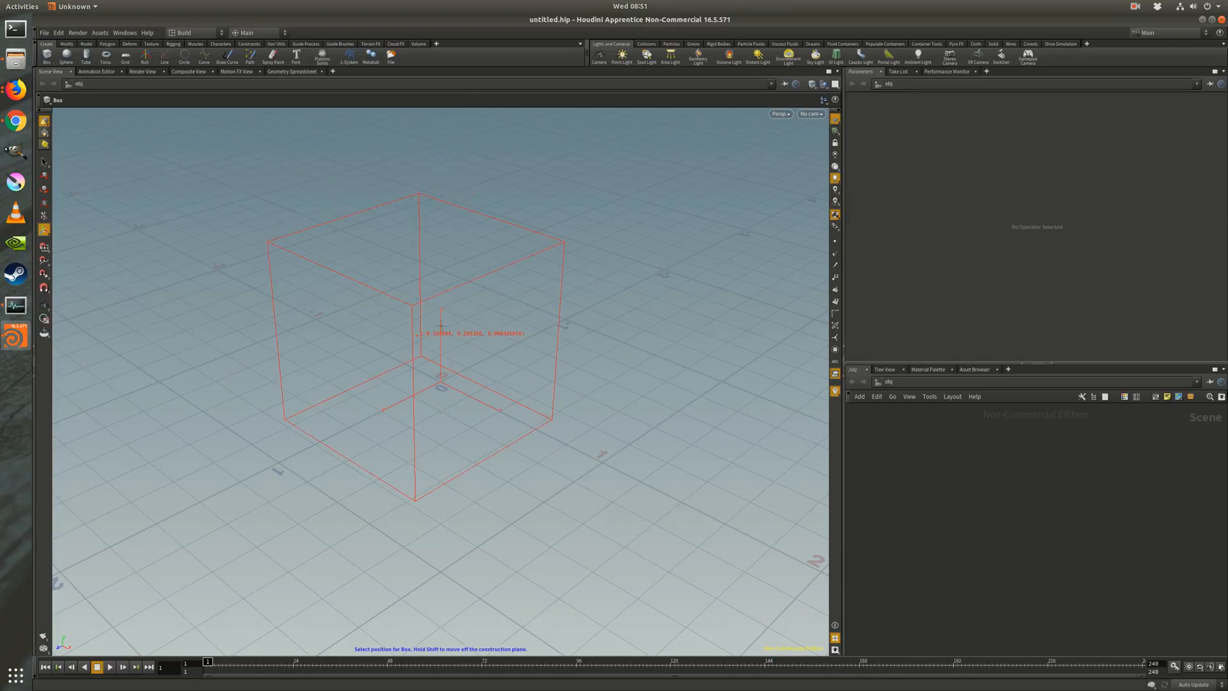
pyautogui.click(441, 337)
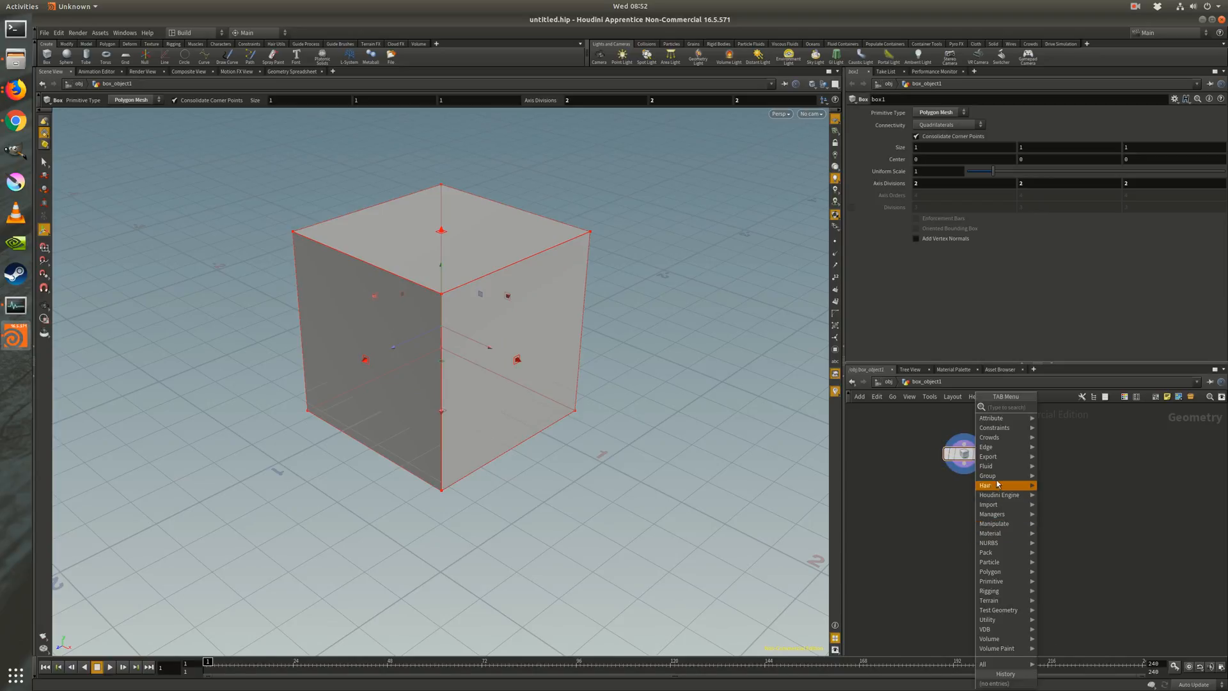
pyautogui.moveTo(991, 562)
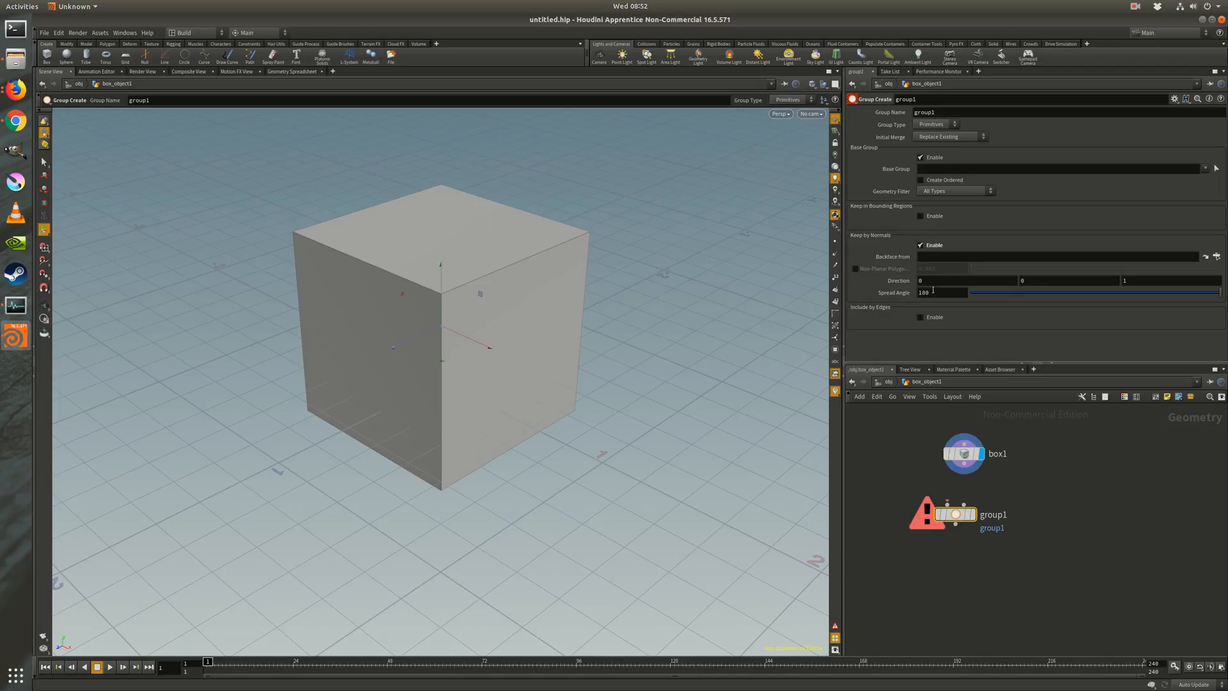
# Set the face group's spread angle to 45, then increase PolyExtrude distance and inset.
pyautogui.click(942, 292)
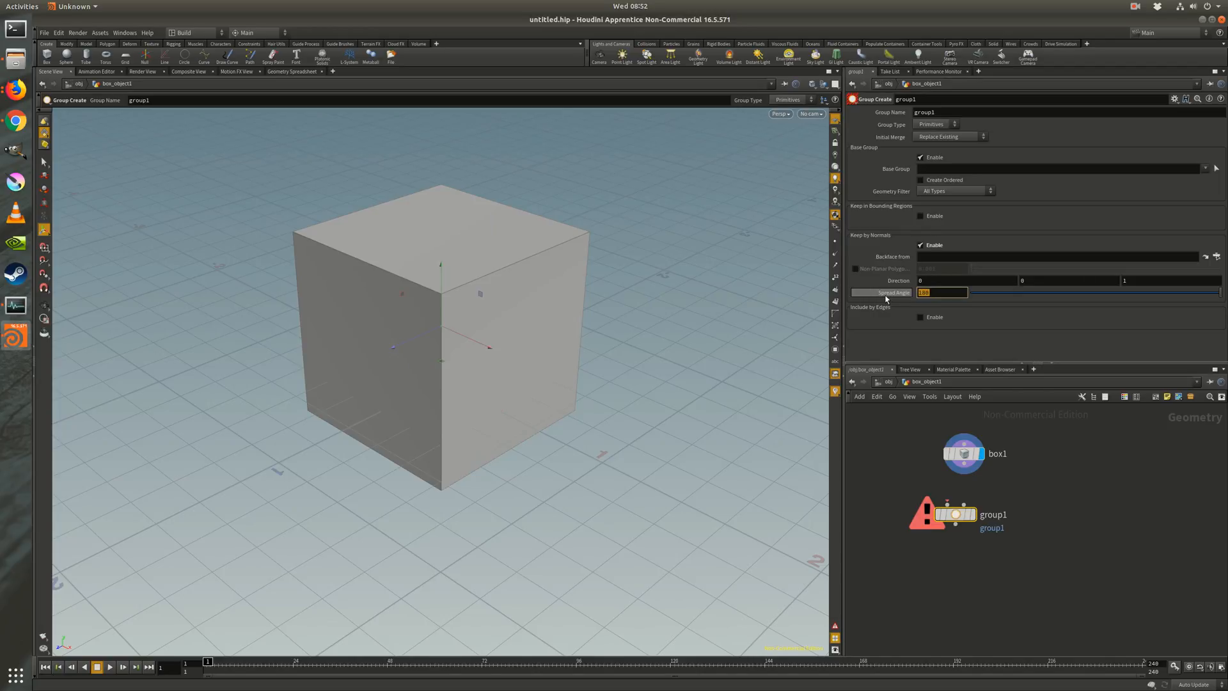
pyautogui.write('45')
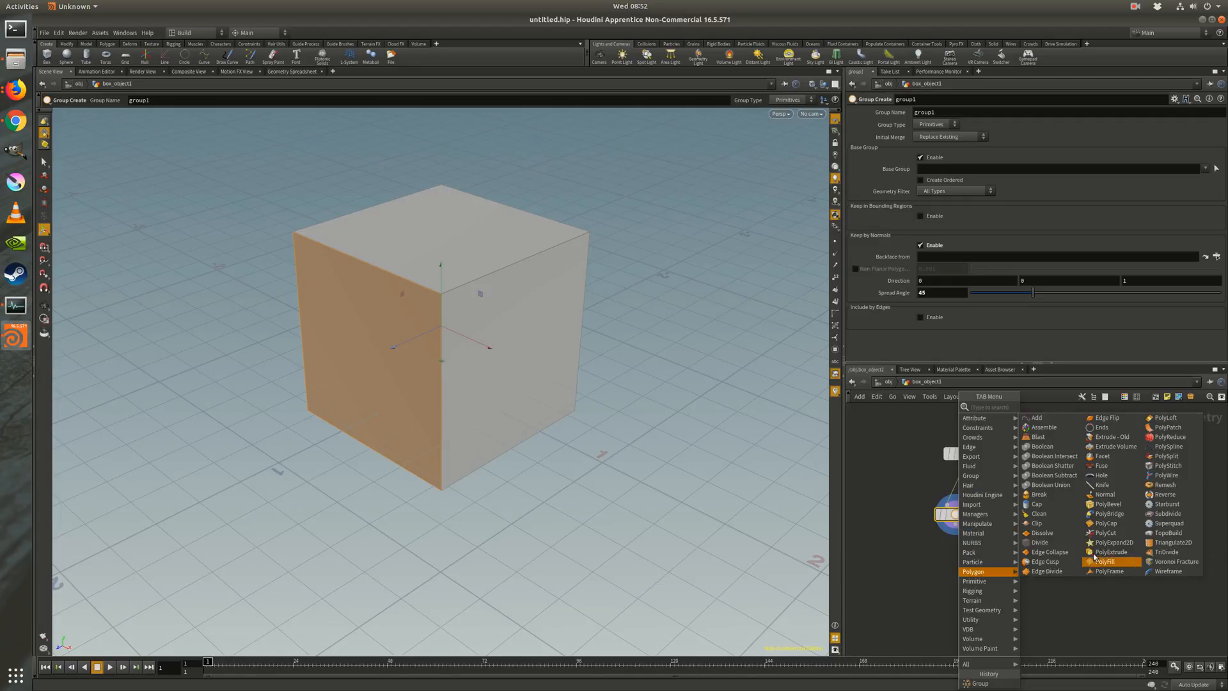
pyautogui.moveTo(1102, 456)
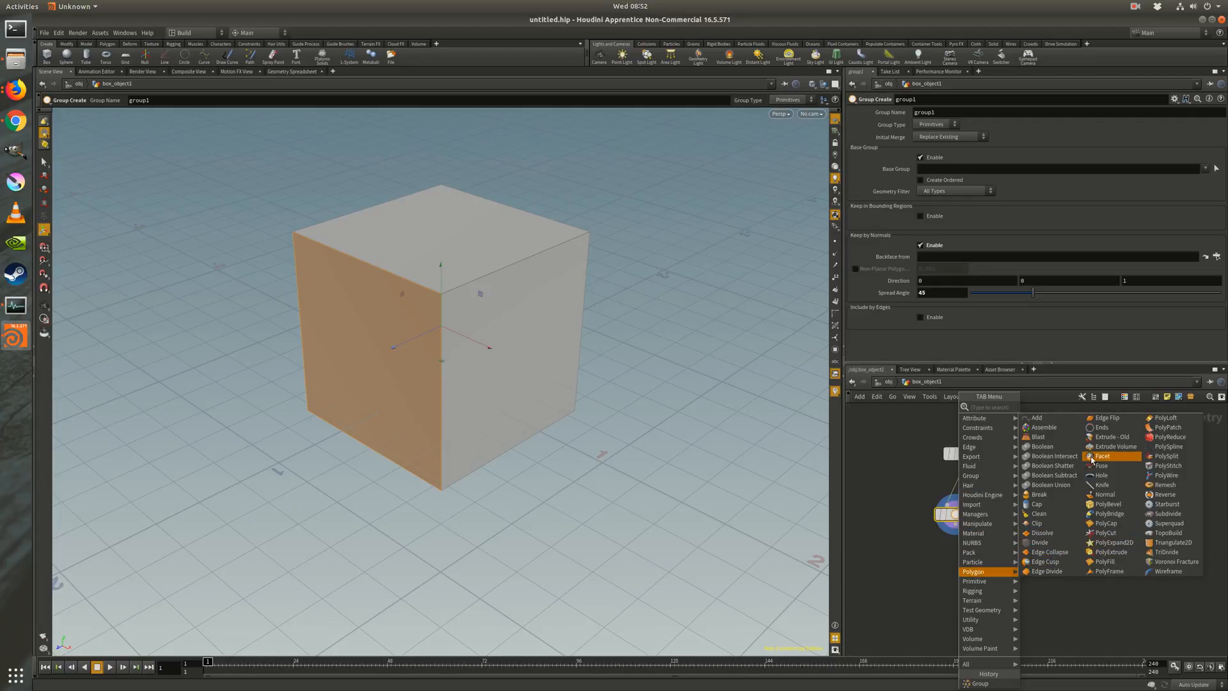
pyautogui.moveTo(1042, 436)
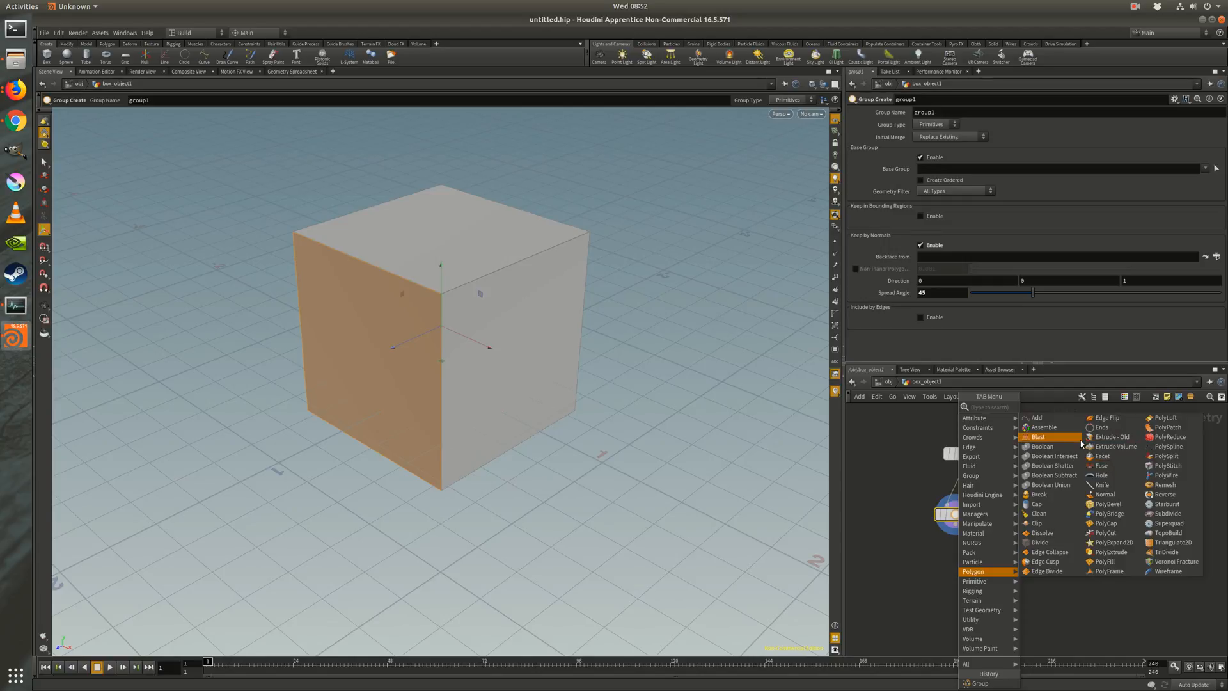
pyautogui.moveTo(1106, 562)
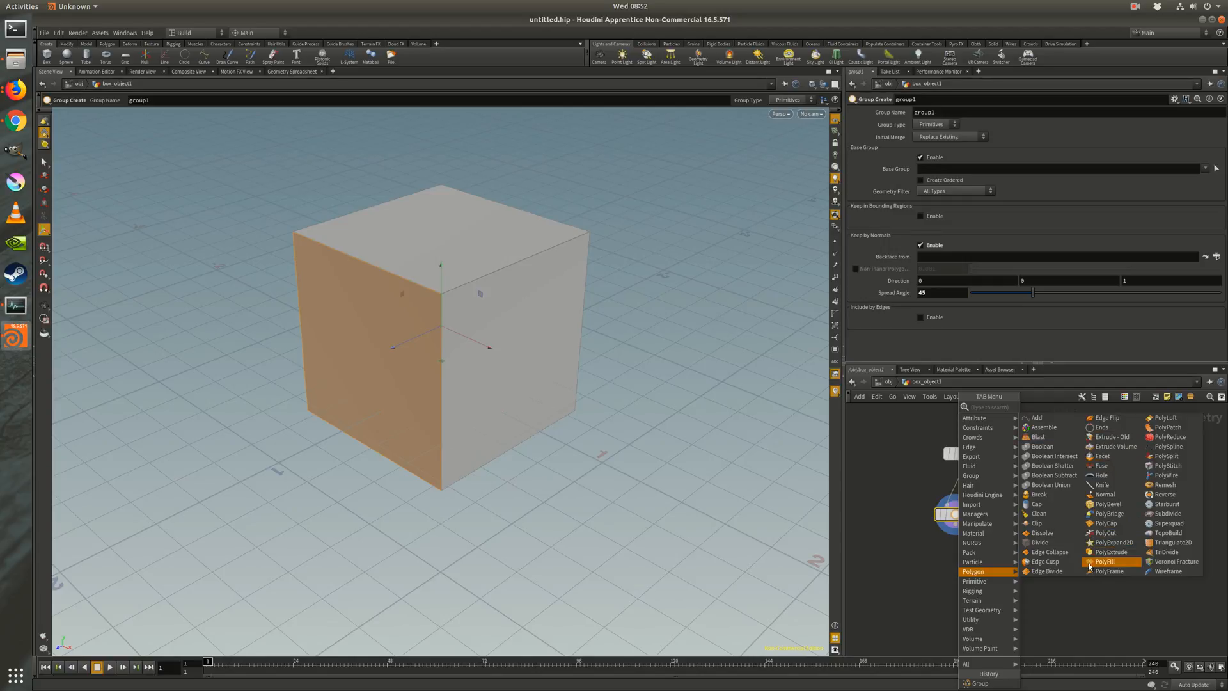
pyautogui.moveTo(1105, 475)
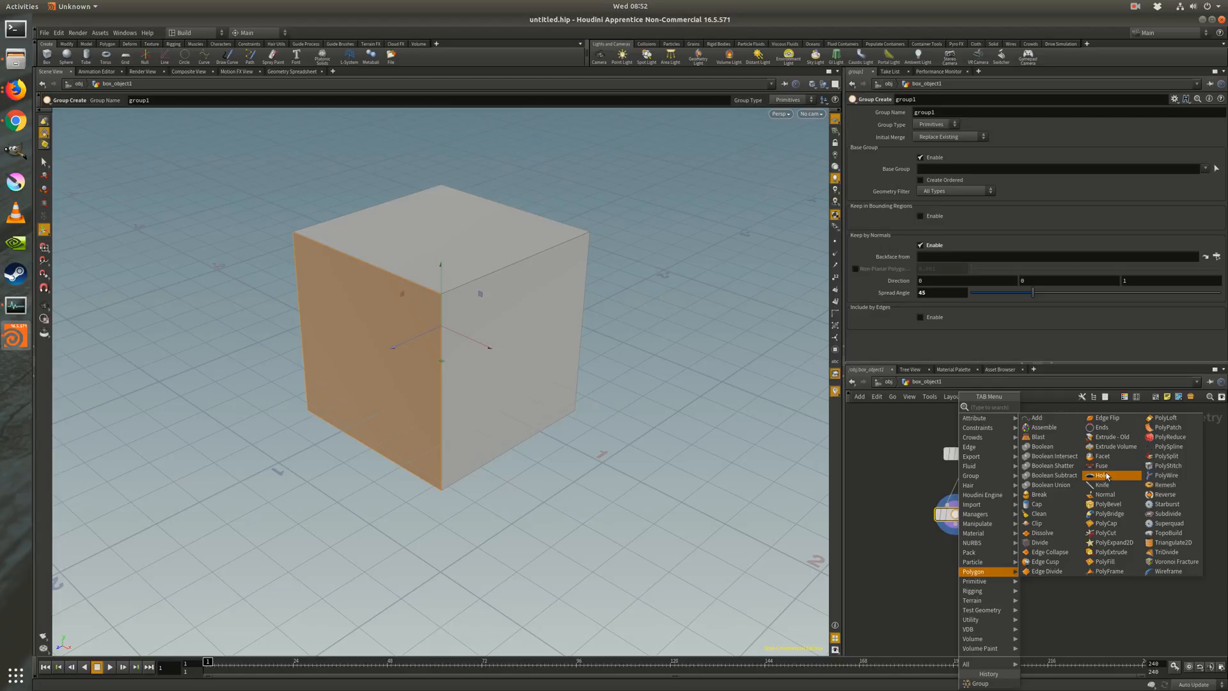
pyautogui.moveTo(1109, 457)
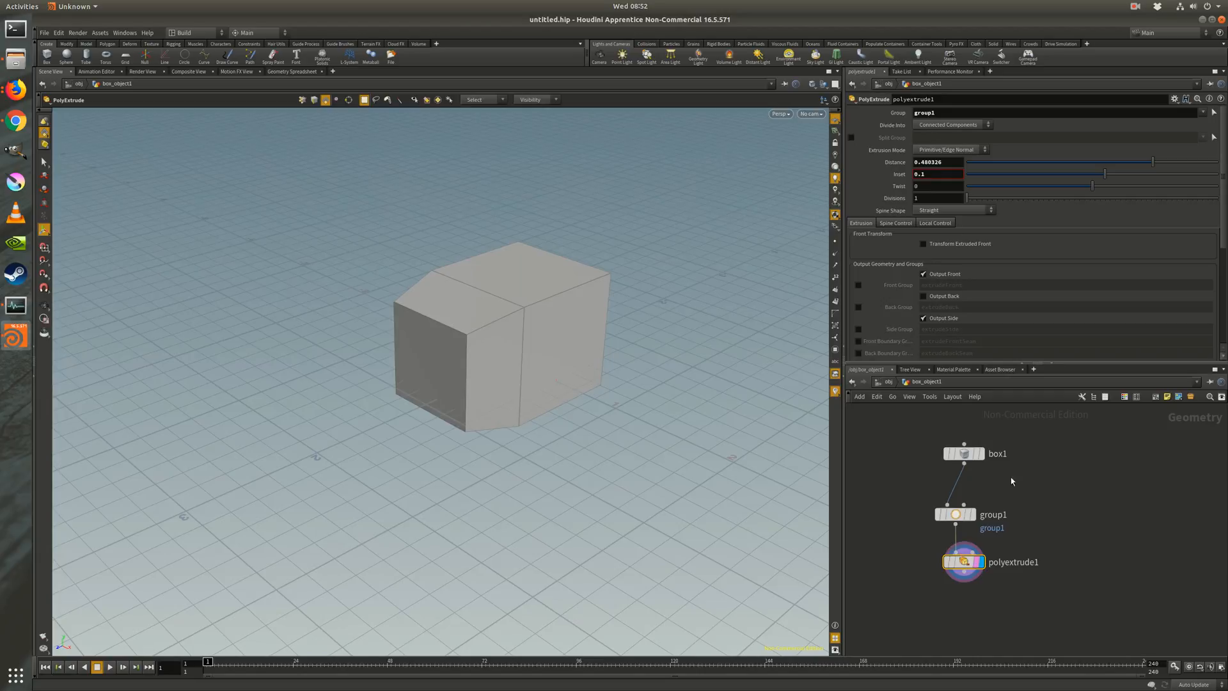
pyautogui.moveTo(1152, 162); pyautogui.dragTo(1186, 162)
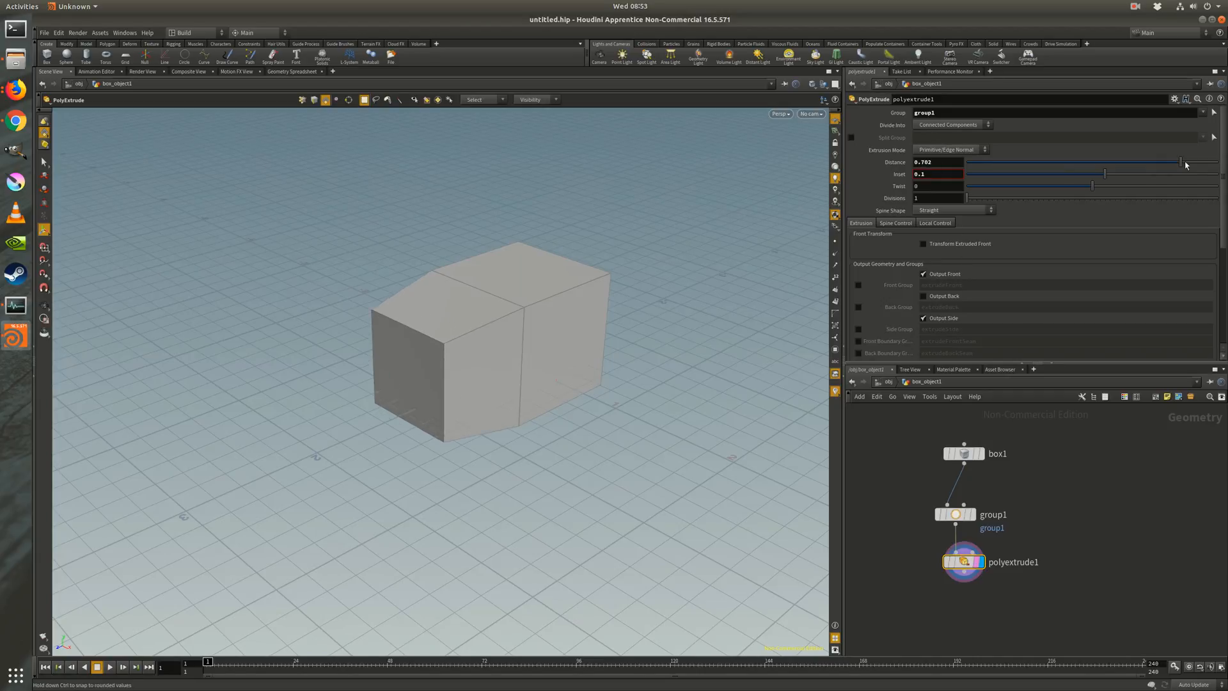
pyautogui.moveTo(1105, 186); pyautogui.dragTo(1134, 186)
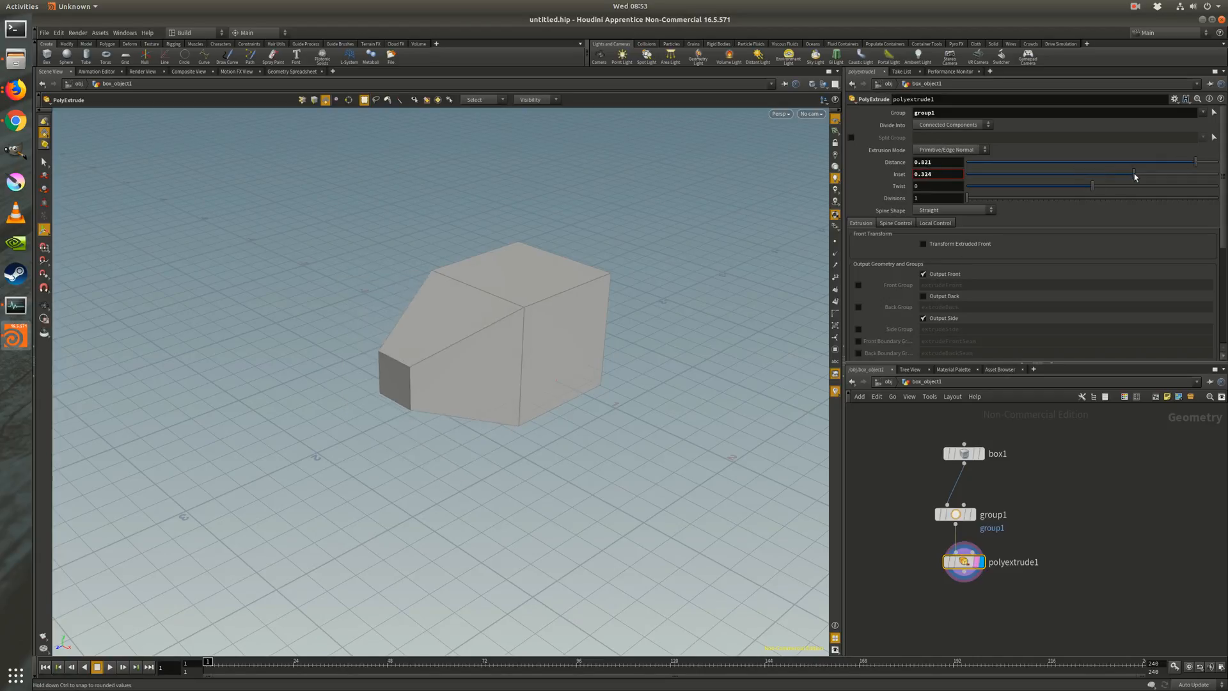